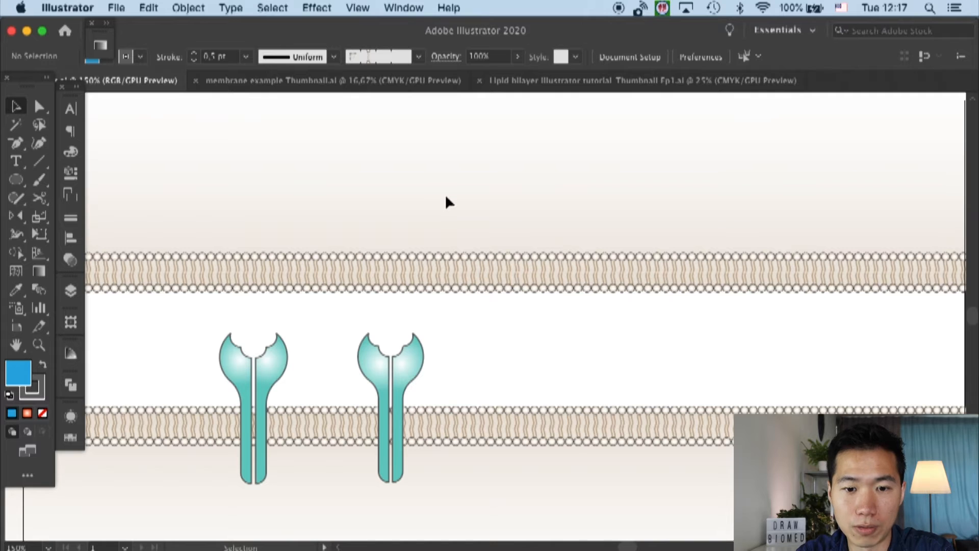
- Draw a blue rectangle 3.5 mm wide by 21 mm tall above the left teal receptor
{"action": "left_click", "coordinate": [16, 180]}
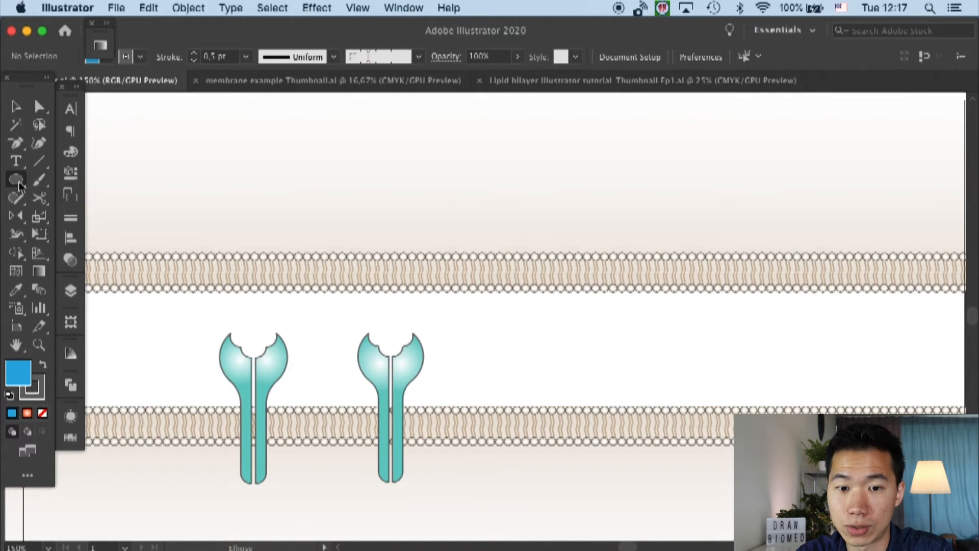
{"action": "left_click", "coordinate": [17, 180]}
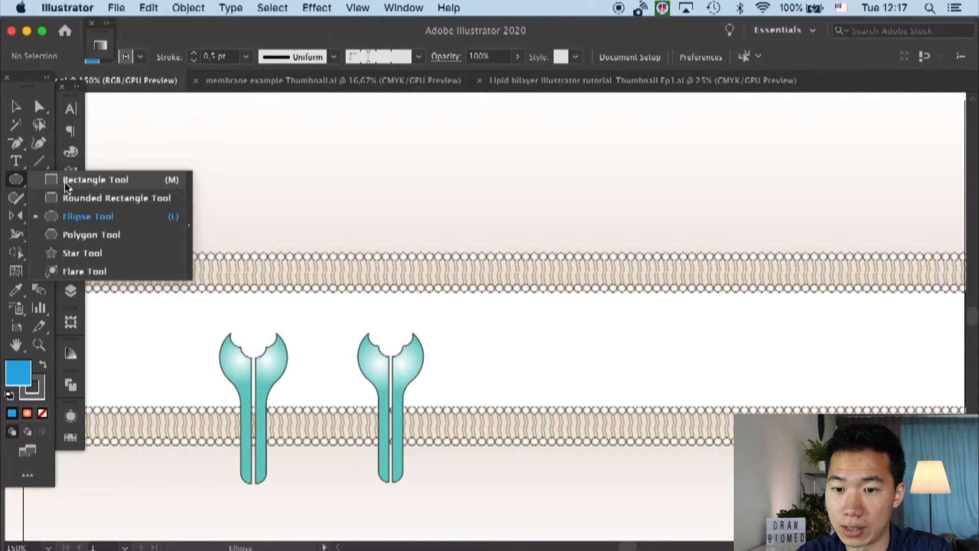
{"action": "left_click", "coordinate": [96, 179]}
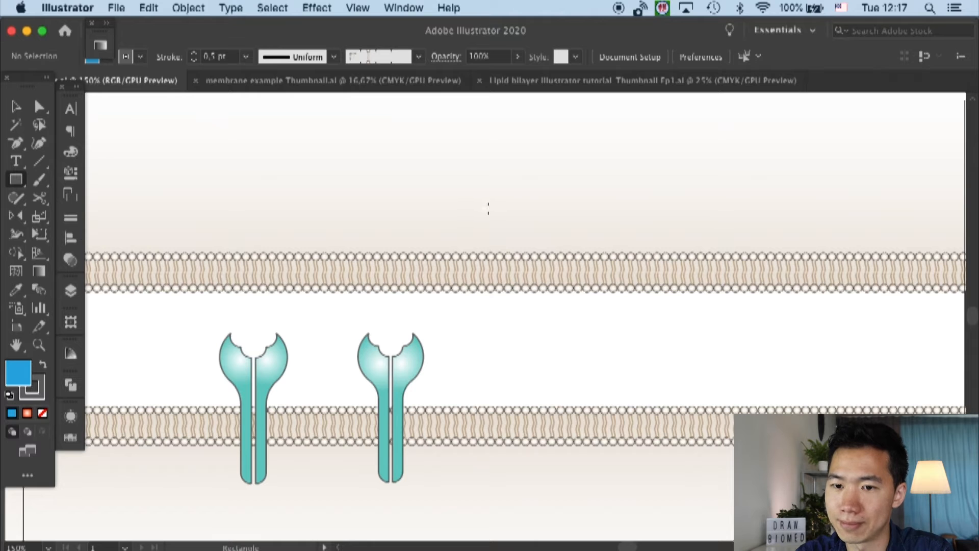
{"action": "left_click", "coordinate": [488, 209]}
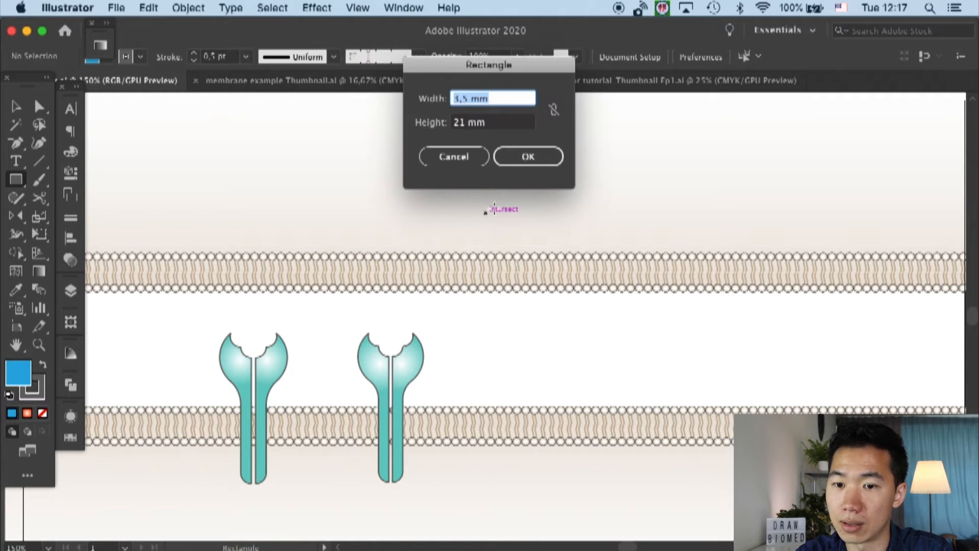
{"action": "type", "text": "5"}
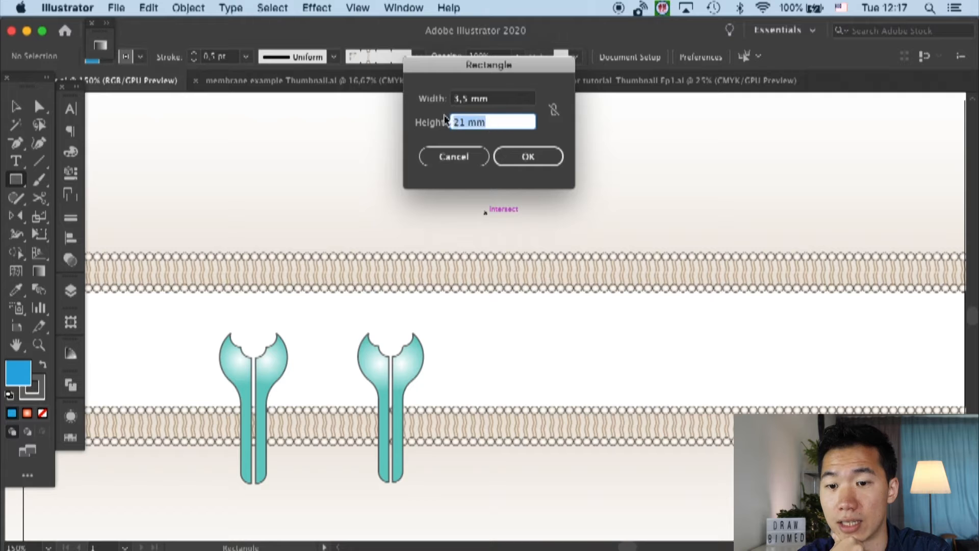
{"action": "left_click", "coordinate": [527, 156]}
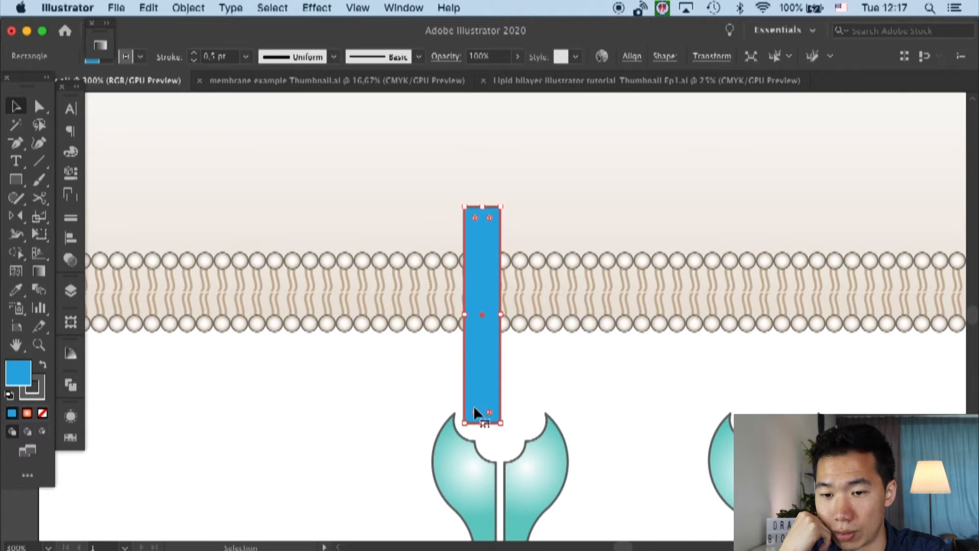
- Round the bar's corners fully and fill it with a blue-to-white gradient
{"action": "left_click_drag", "start_coordinate": [489, 412], "coordinate": [503, 390]}
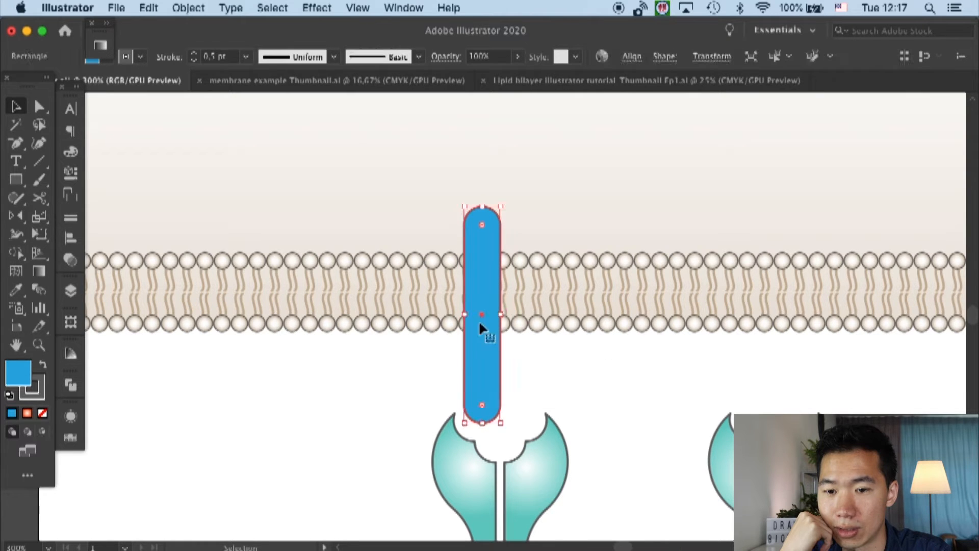
{"action": "left_click", "coordinate": [39, 269]}
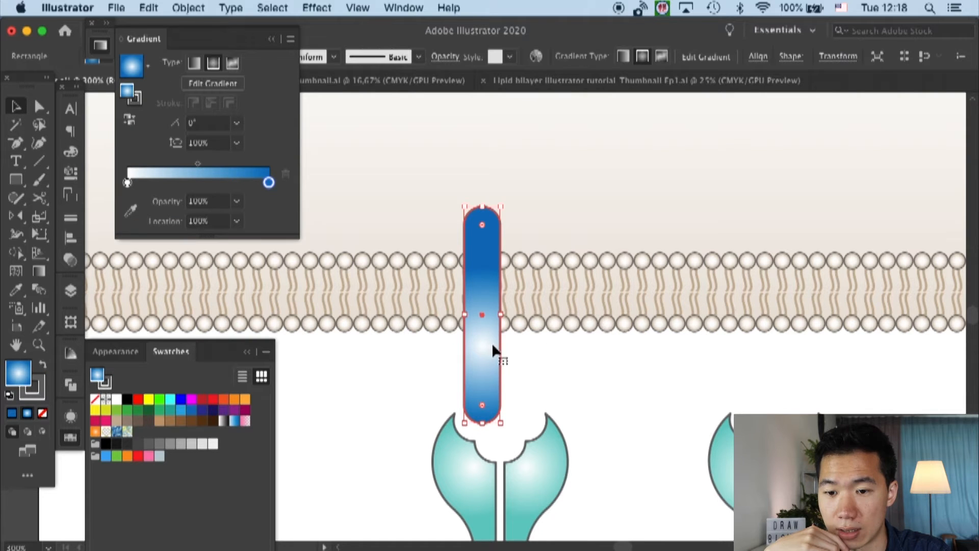
- Alt-drag a duplicate gradient bar right beside the original, then deselect
{"action": "left_click_drag", "start_coordinate": [480, 315], "coordinate": [500, 315]}
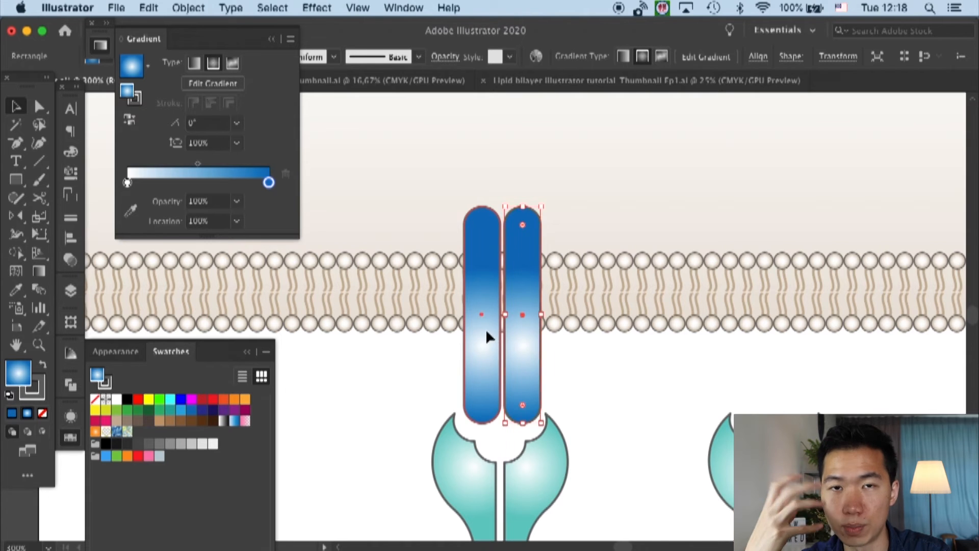
{"action": "left_click", "coordinate": [586, 369]}
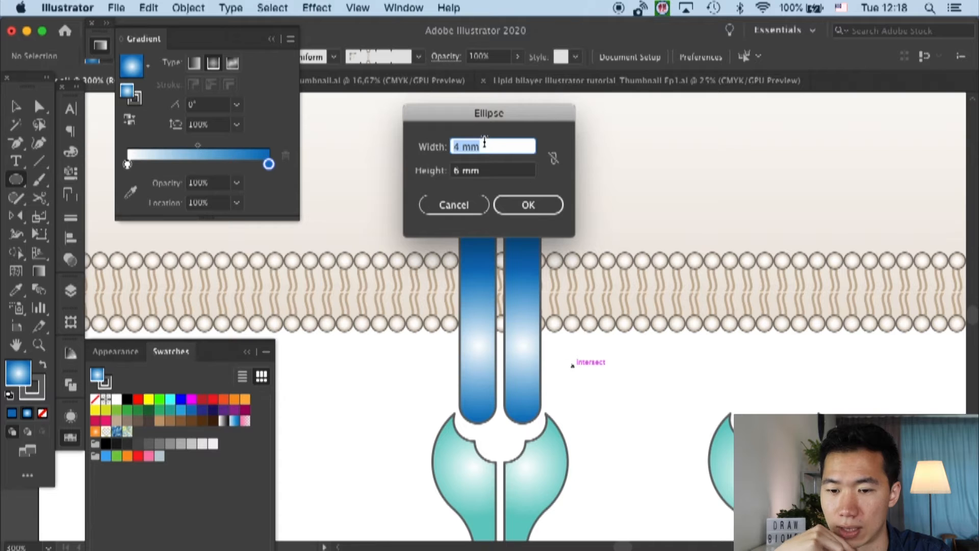
- Create a 4 mm by 6 mm ellipse beside the bars and colour it orange-red
{"action": "left_click", "coordinate": [492, 171]}
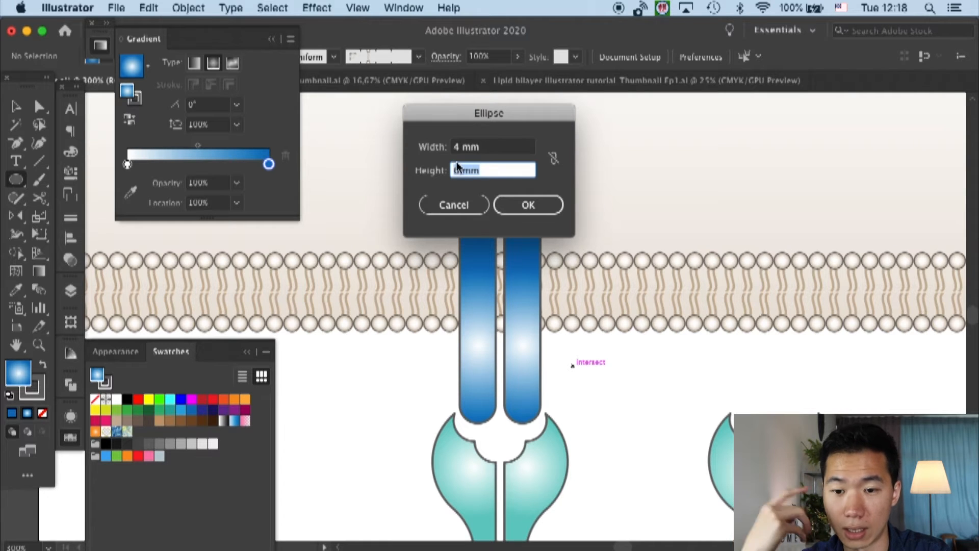
{"action": "left_click", "coordinate": [528, 203]}
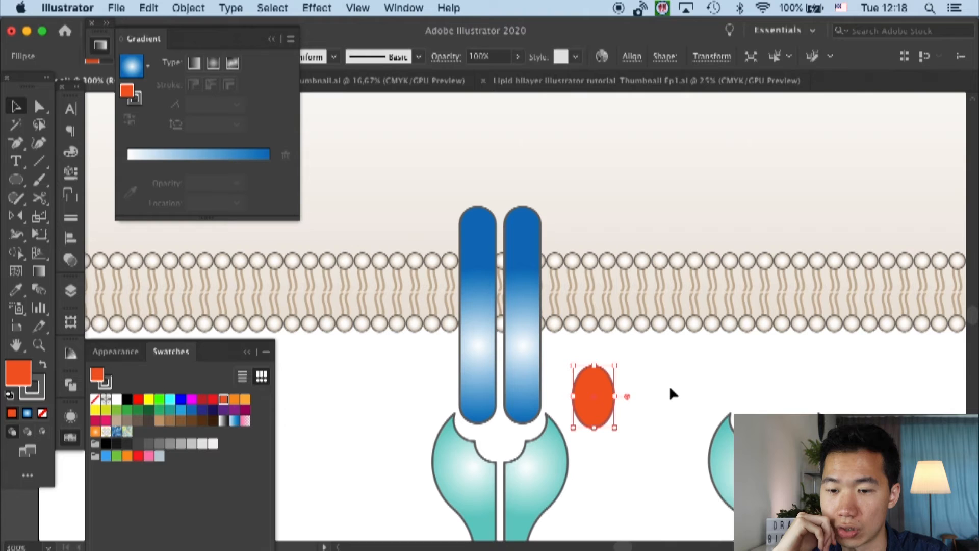
{"action": "left_click", "coordinate": [674, 394]}
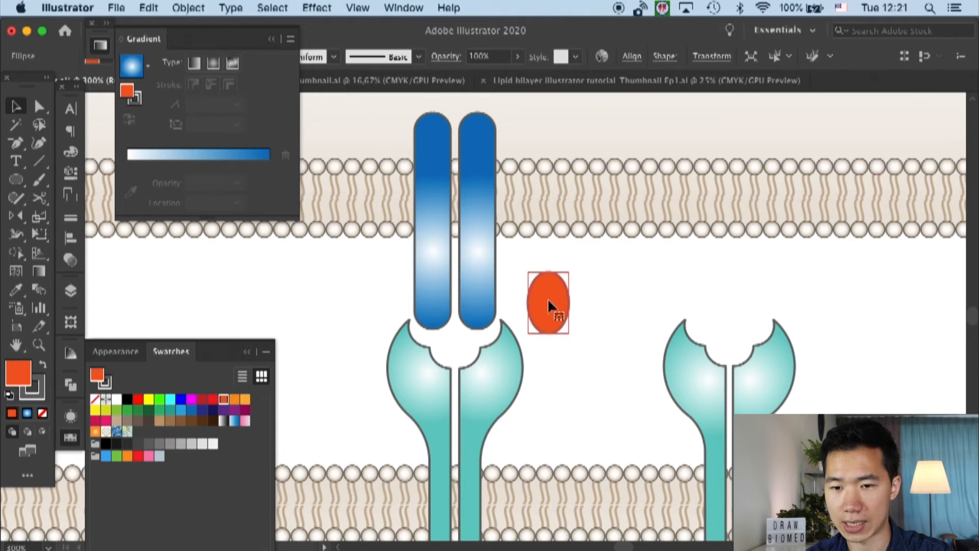
- Position a copy of the orange ellipse over the bars' lower ends and select it with both bars
{"action": "left_click_drag", "start_coordinate": [547, 302], "coordinate": [451, 320]}
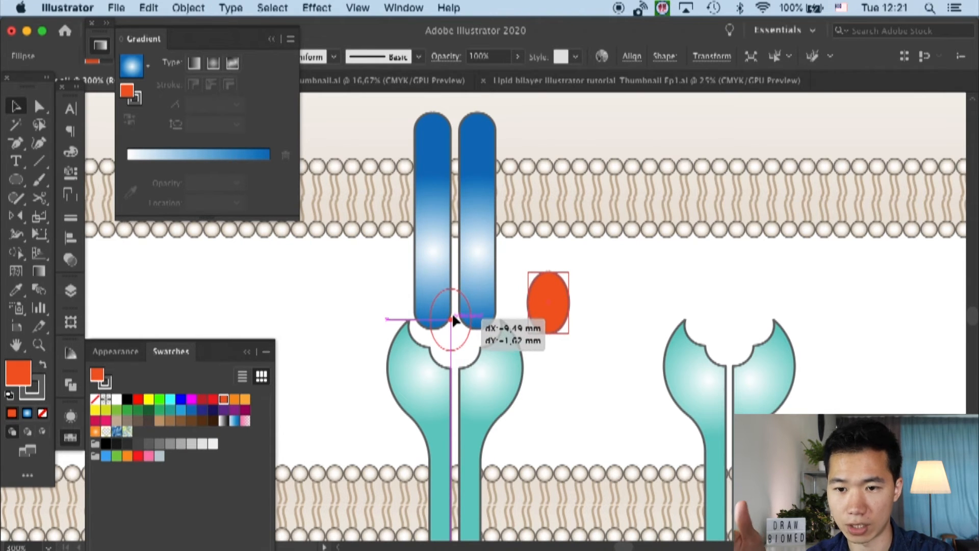
{"action": "left_click_drag", "start_coordinate": [454, 320], "coordinate": [456, 330]}
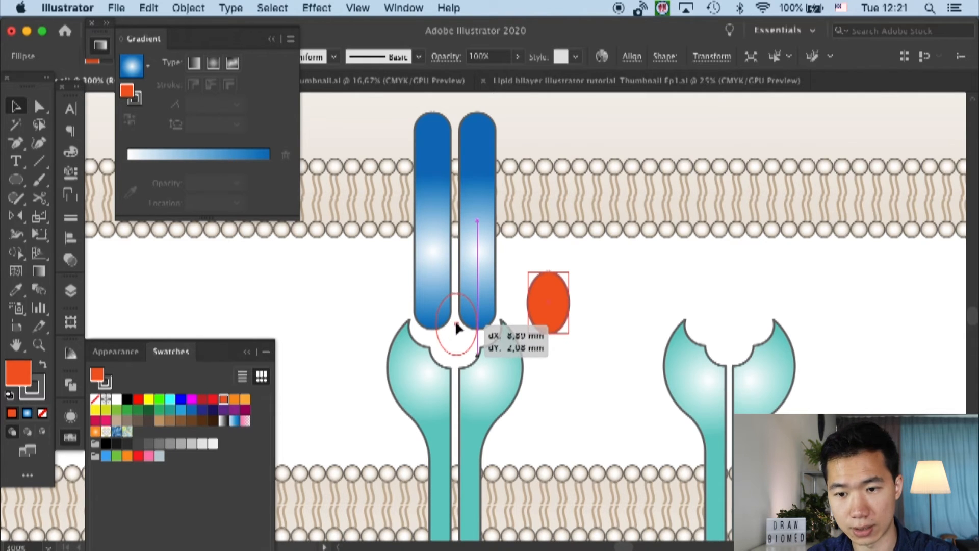
{"action": "left_click_drag", "start_coordinate": [548, 302], "coordinate": [456, 331]}
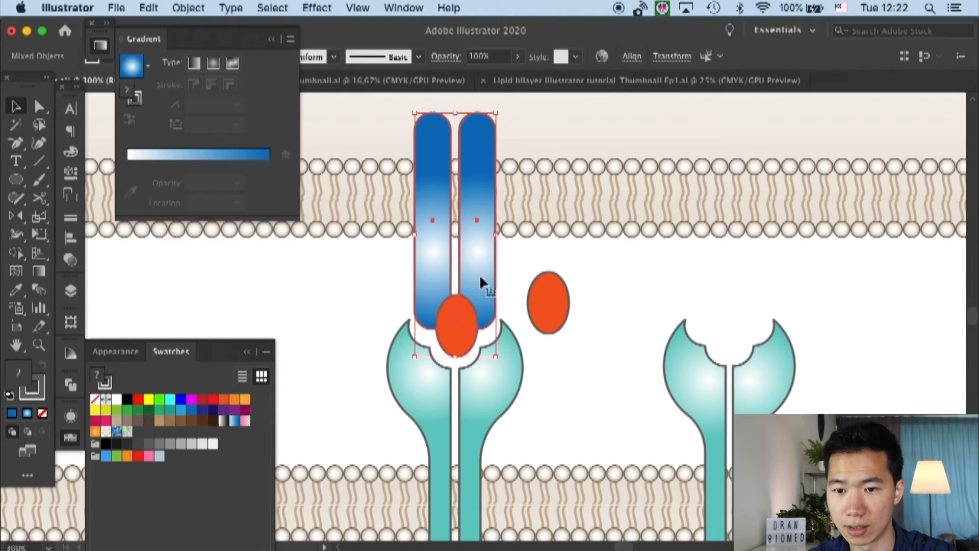
{"action": "left_click", "coordinate": [630, 56]}
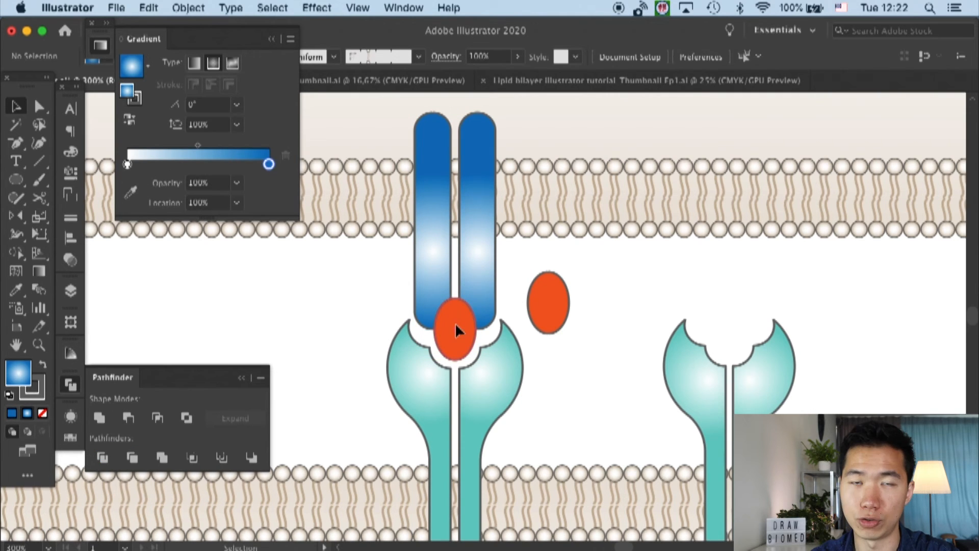
- Cut the ellipse out of the bar ends with Minus Front and drag the remaining ellipse into the groove
{"action": "left_click", "coordinate": [128, 419]}
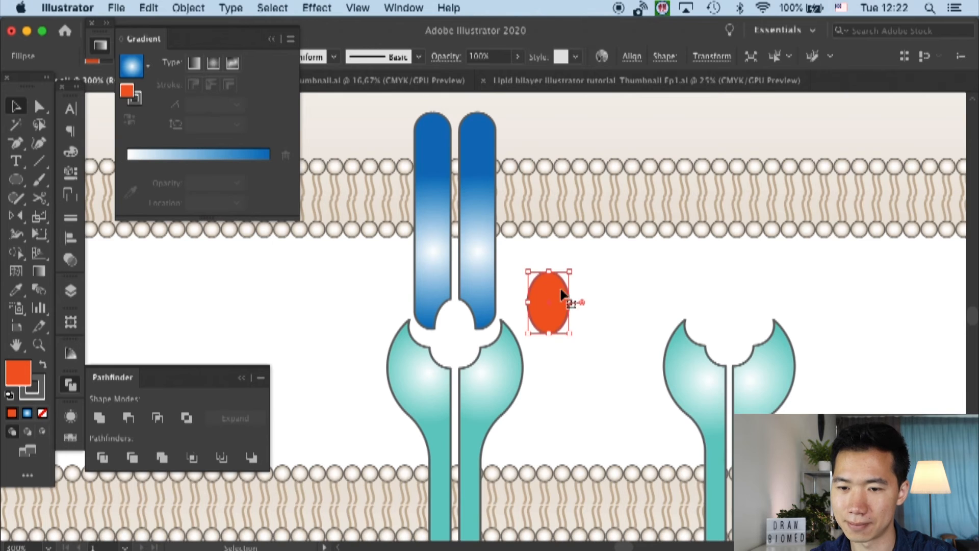
{"action": "left_click_drag", "start_coordinate": [550, 306], "coordinate": [455, 338]}
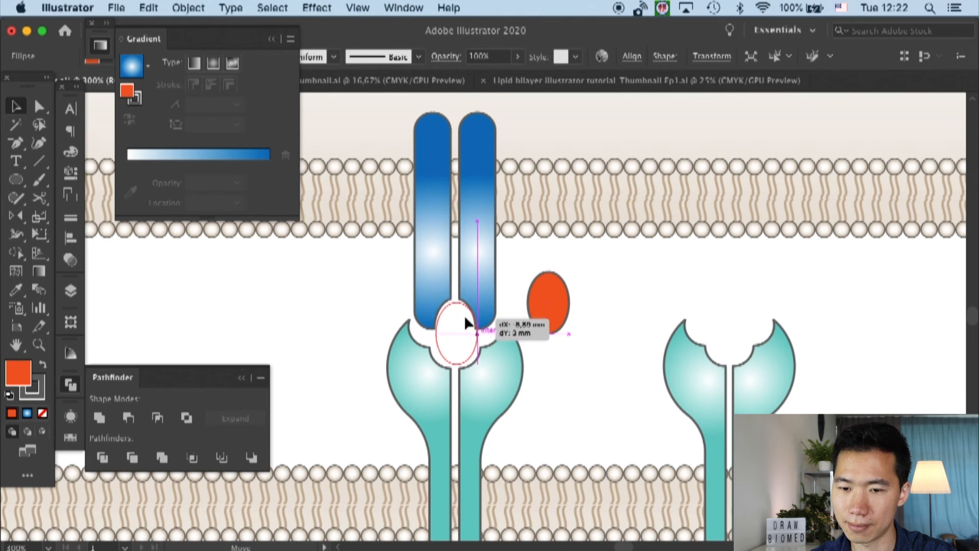
{"action": "left_click_drag", "start_coordinate": [547, 302], "coordinate": [456, 334]}
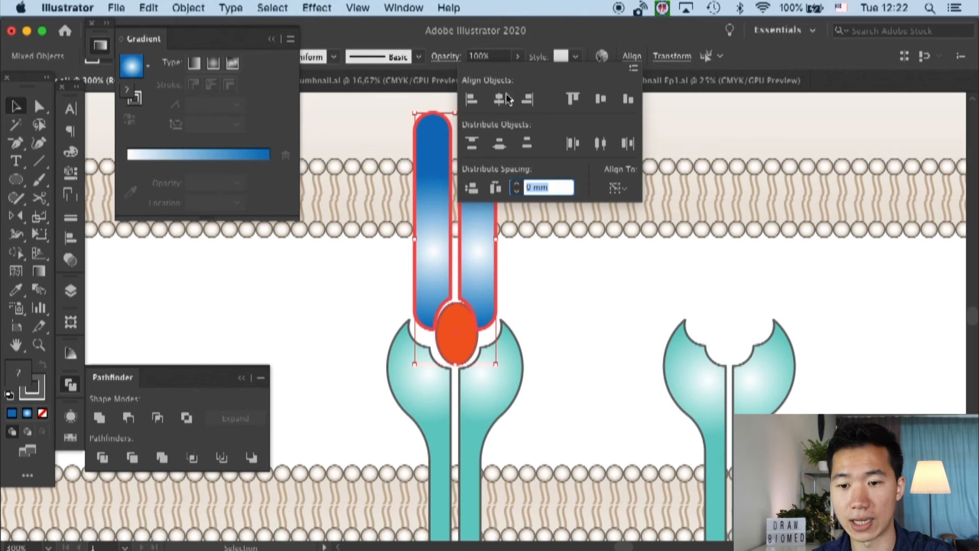
- Centre the ellipse horizontally in the groove with its orange gradient fill, then deselect
{"action": "left_click", "coordinate": [499, 98]}
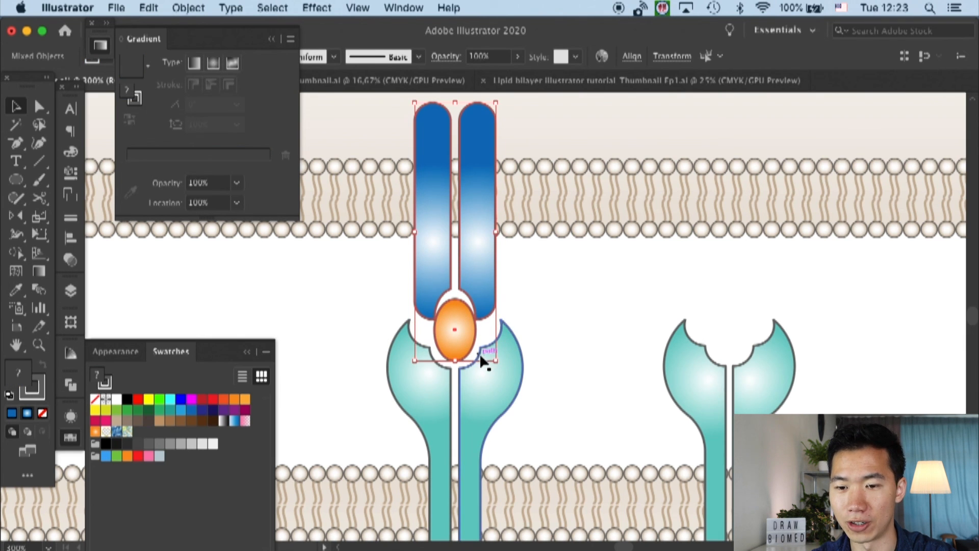
{"action": "left_click", "coordinate": [550, 296]}
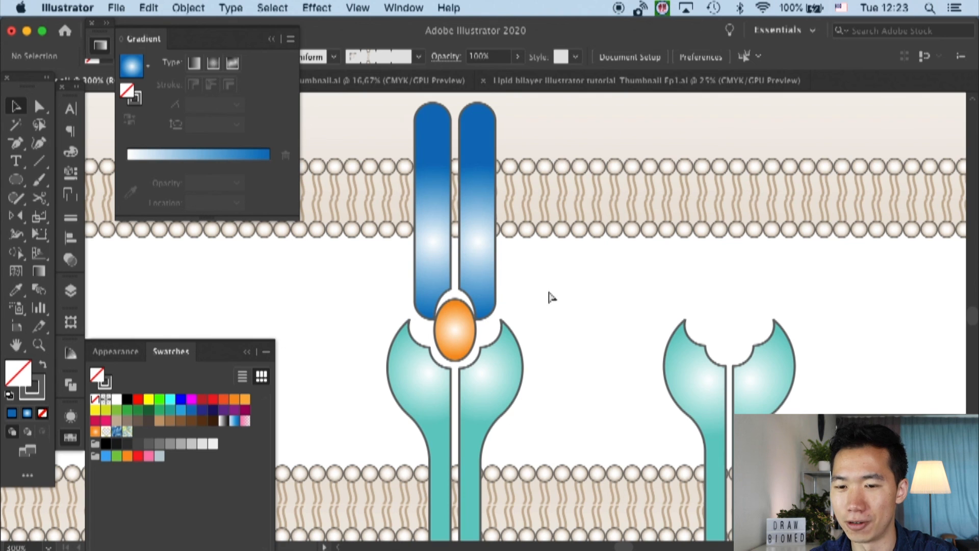